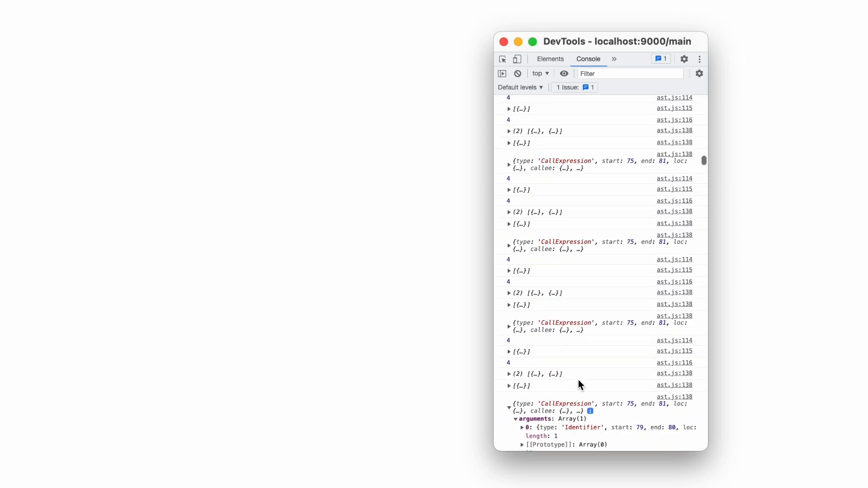
Scroll the DevTools console up and back down through the logged AST entries.
scroll(up, 3)
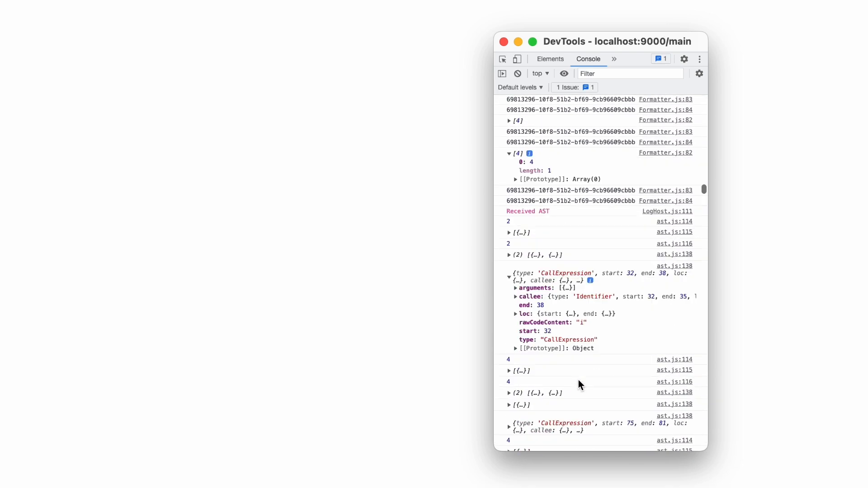
scroll(down, 3)
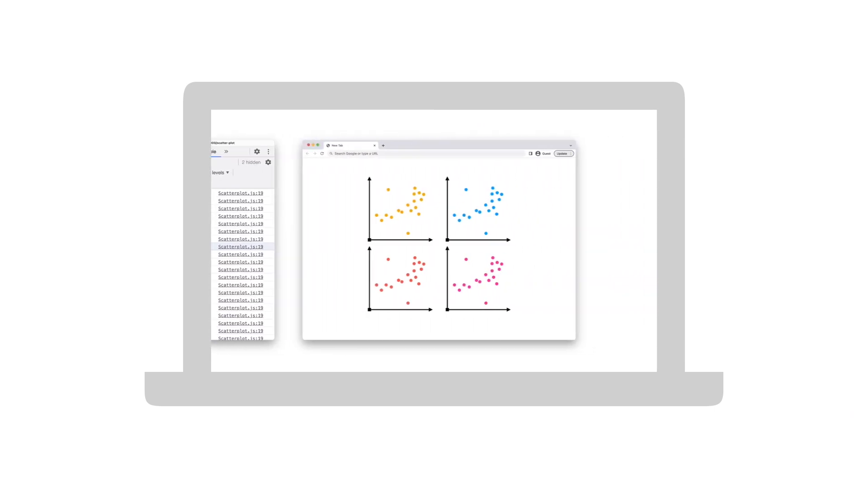
Switch to the DevTools window listing the collapsed addLog.js Object entries.
click(562, 153)
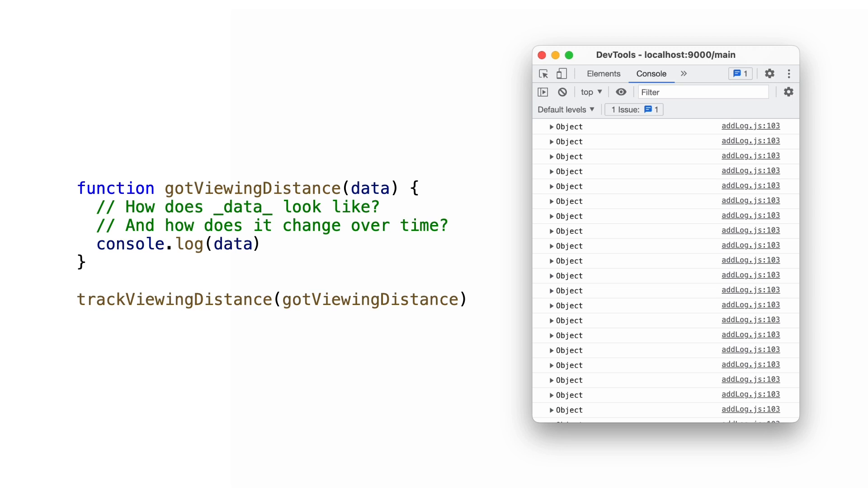
Expand the first BlindSpot Object and the value details of all three entries.
click(551, 126)
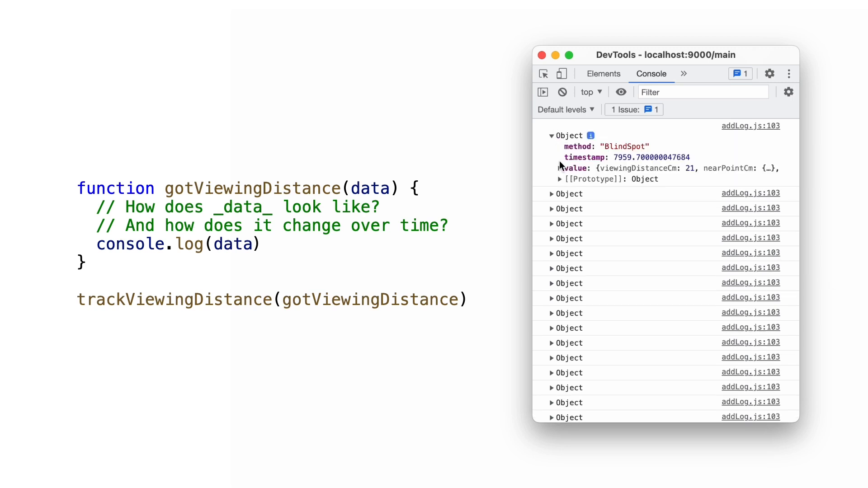
click(559, 168)
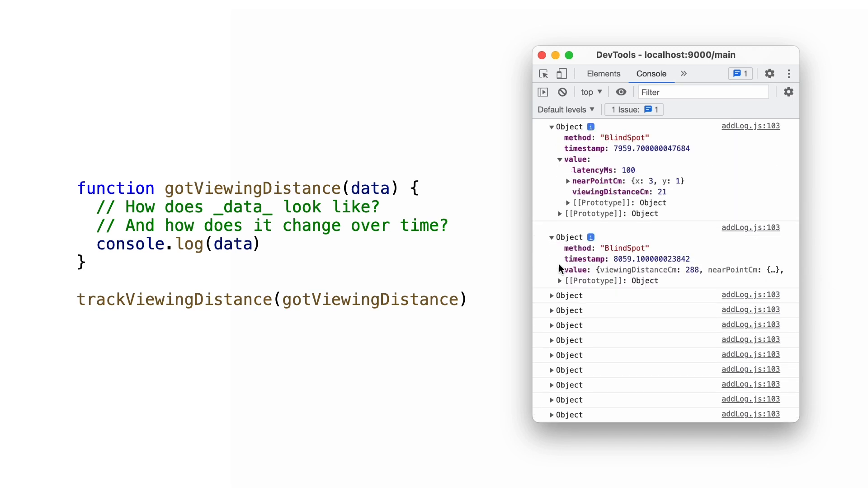
click(560, 270)
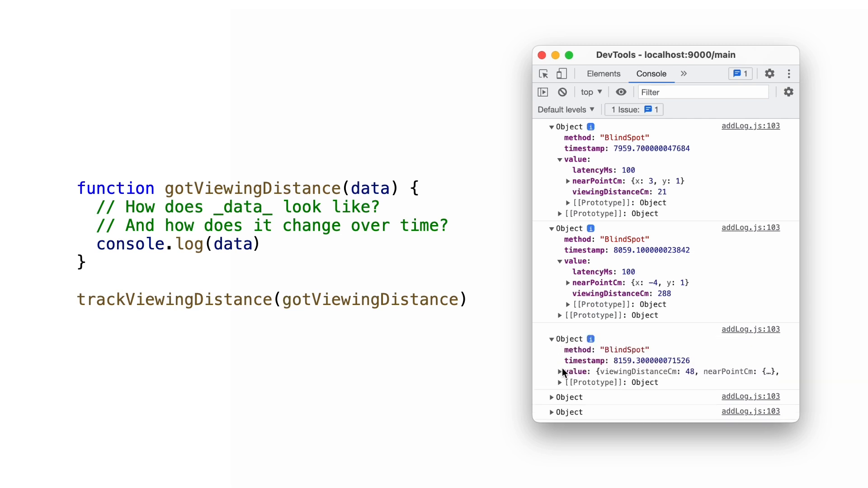
click(559, 372)
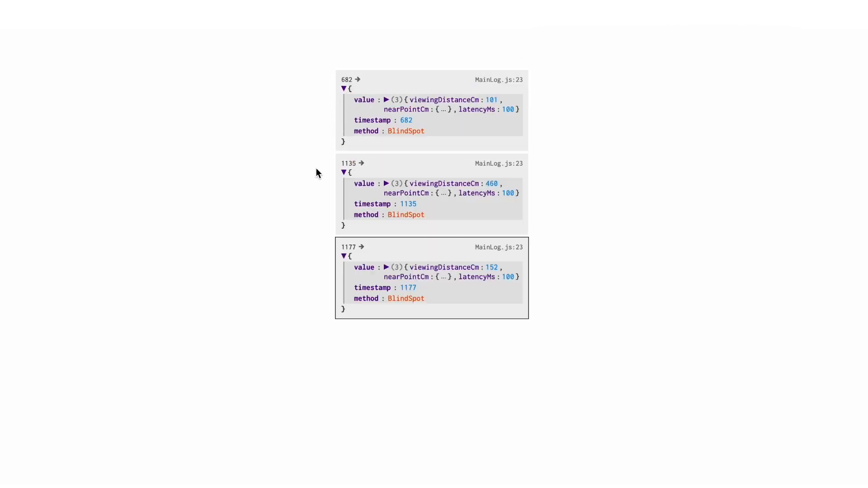
Switch to the Logit stream showing BlindSpot logs as formatted, expanded entries.
click(387, 100)
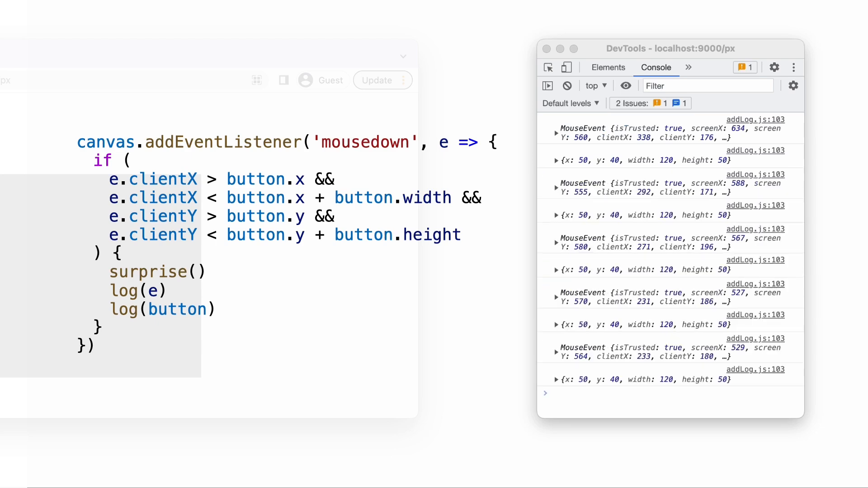
Press the canvas button to log MouseEvent and button objects from addLog.js.
click(613, 325)
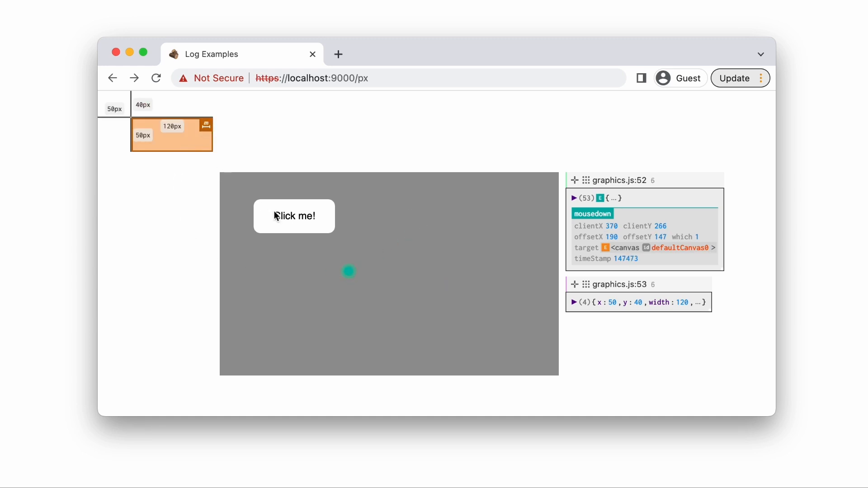
Press 'Click me!' to log the mousedown and draw its 120×50 box.
click(385, 231)
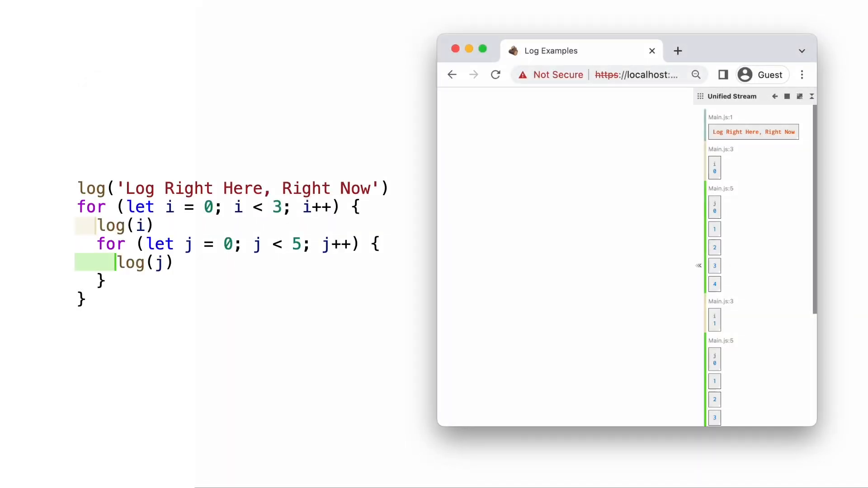
mouse_move(701, 358)
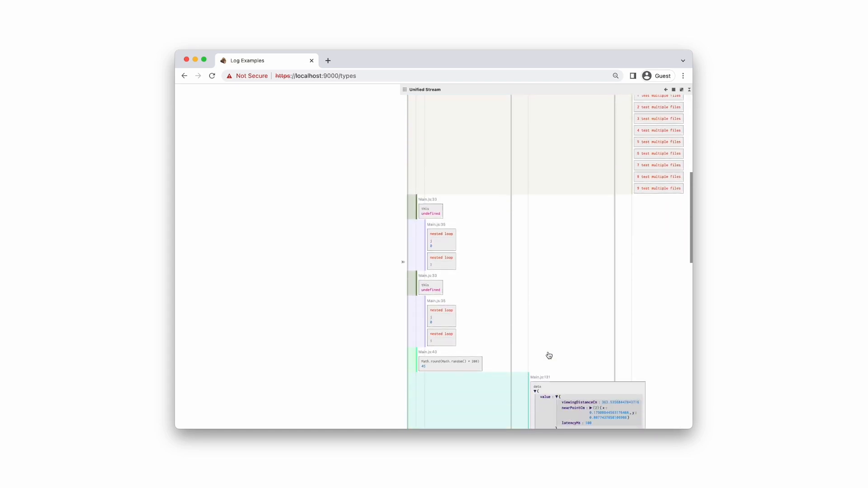
Scroll down the Unified Stream panel to reveal more column entries.
scroll(down, 3)
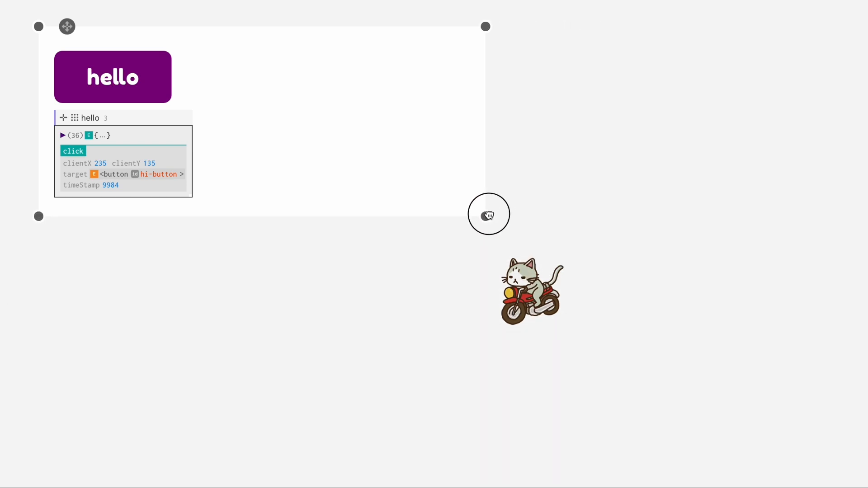
mouse_move(95, 45)
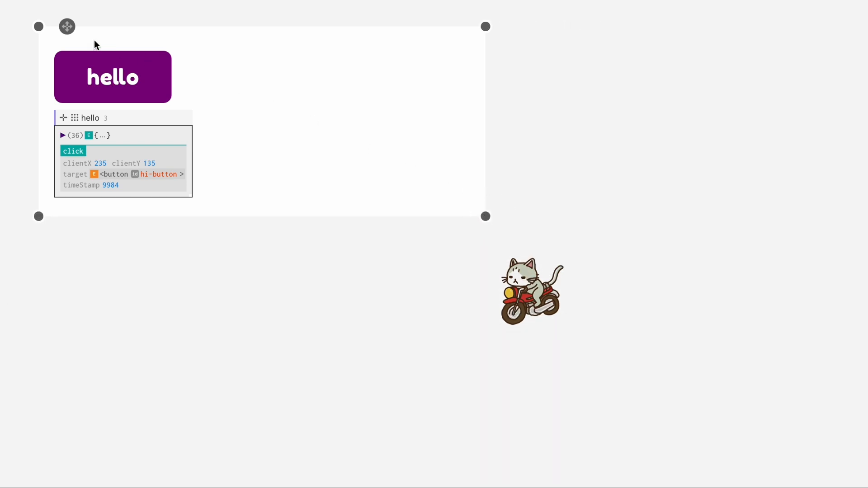
Drag the filter area onto the cat image to show its dragLittleCat.js position logs.
drag(67, 26, 318, 173)
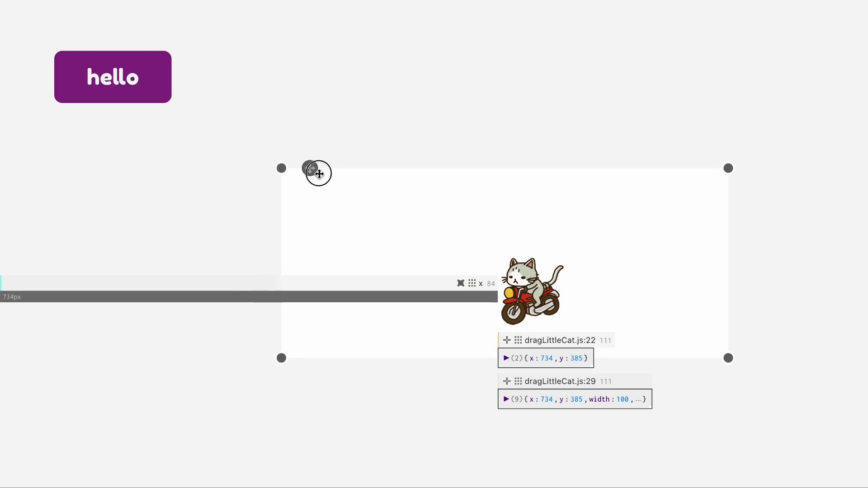